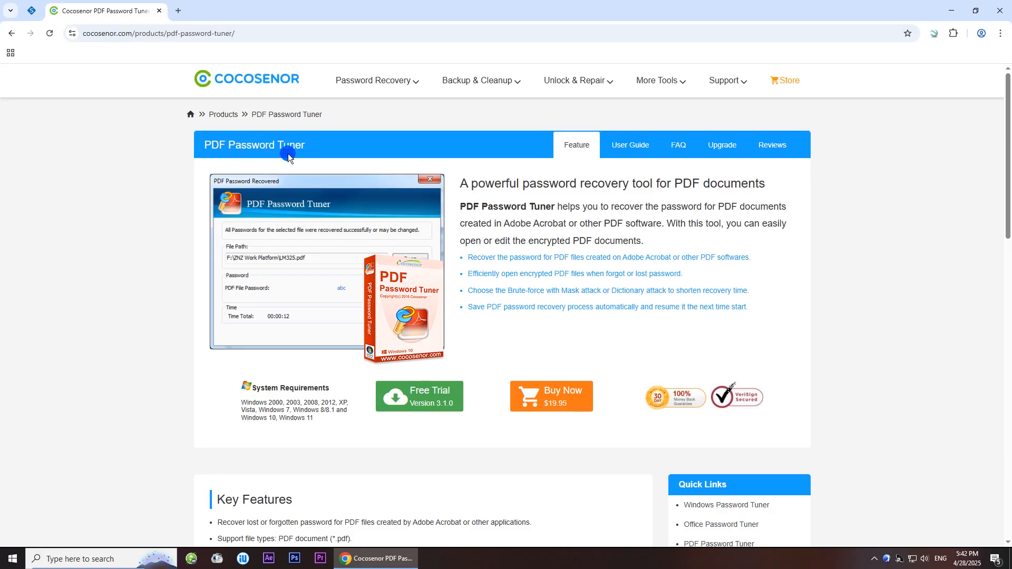
mouse_move(660, 195)
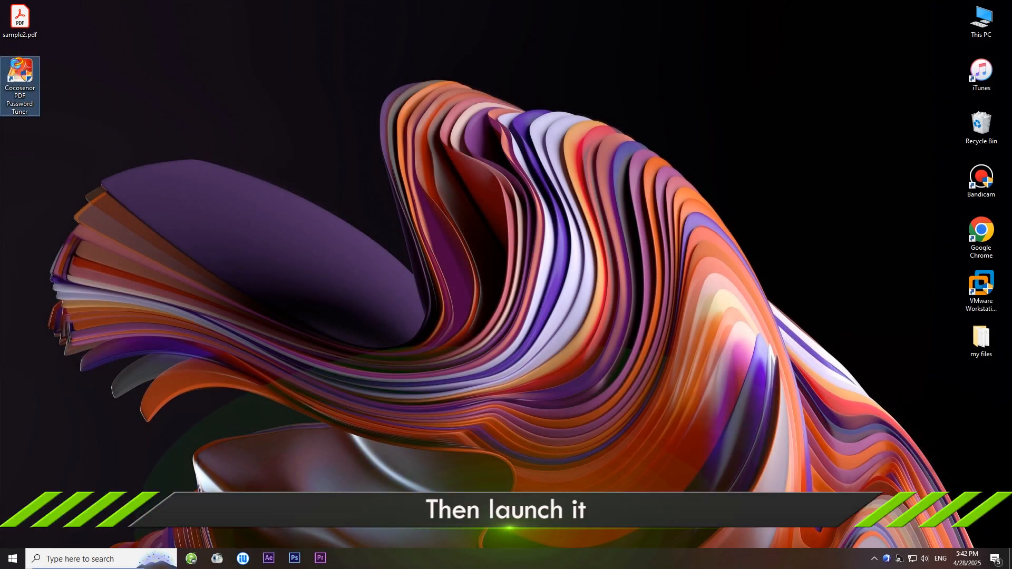
Launch the tool and load sample2.pdf from the Desktop as the encrypted file.
double_click(21, 67)
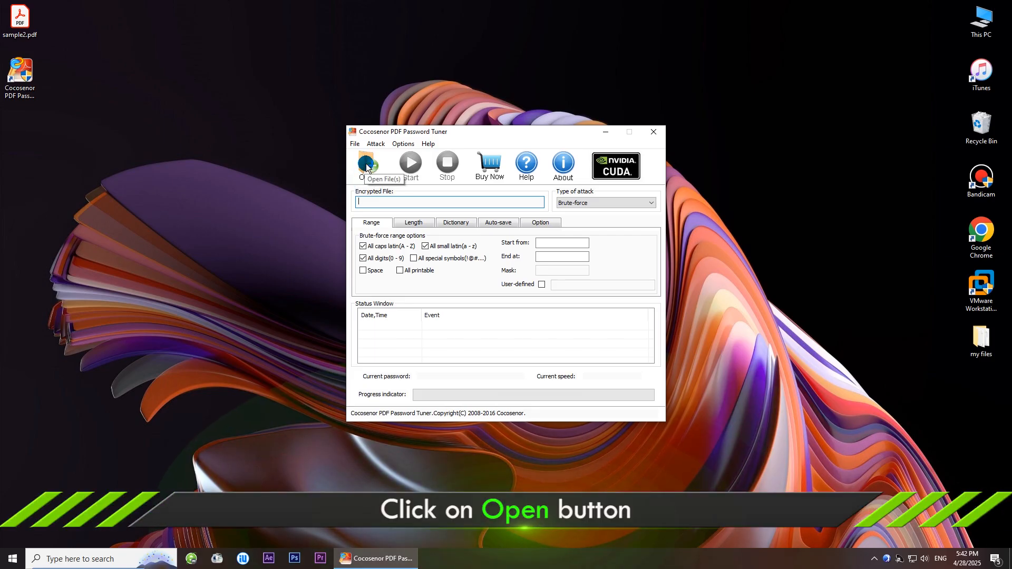
left_click(368, 160)
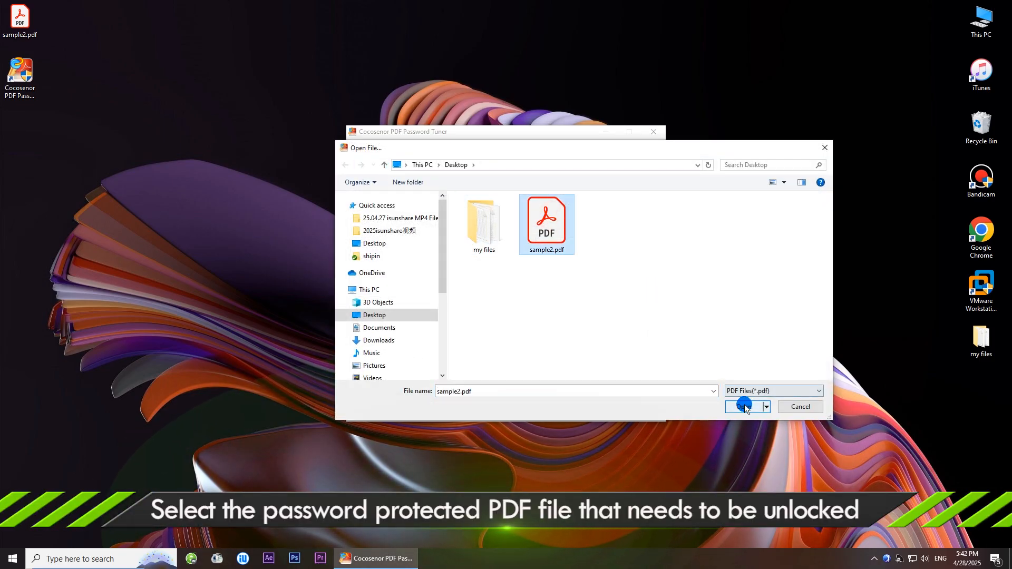
left_click(743, 407)
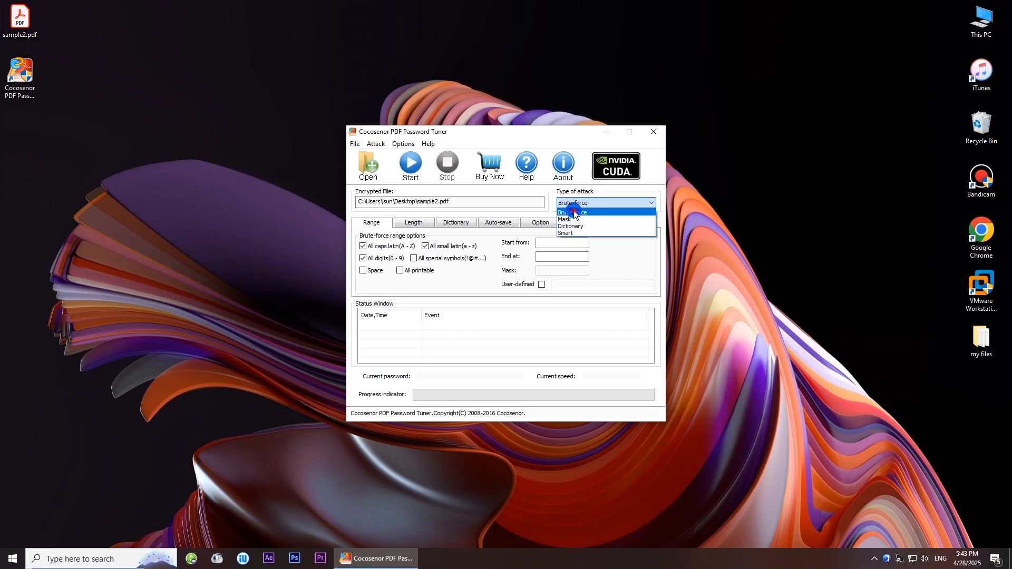
Keep Brute-force with lowercase letters and digits, reviewing the length settings up to 8 characters.
left_click(573, 212)
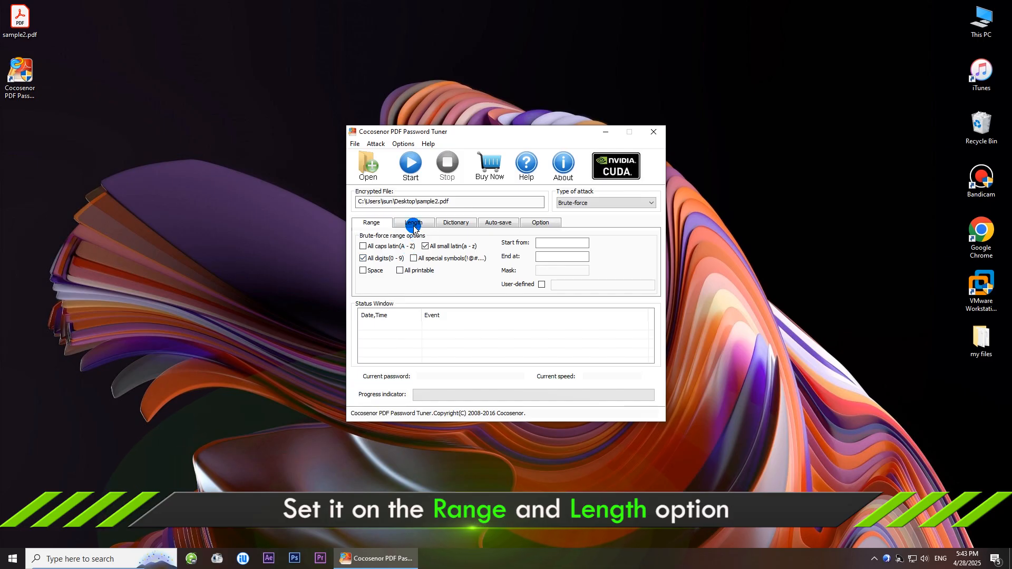
left_click(413, 223)
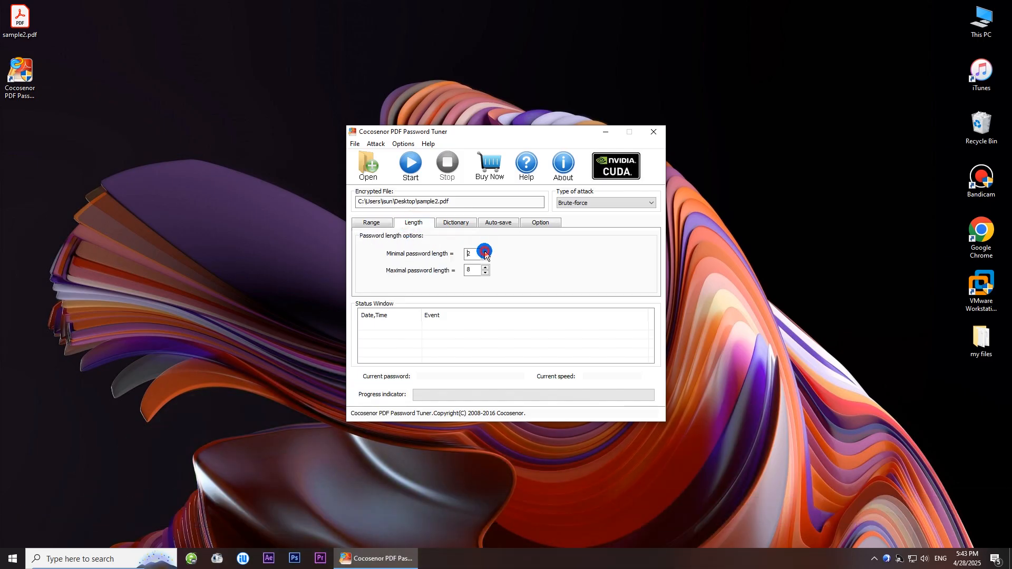
left_click(371, 222)
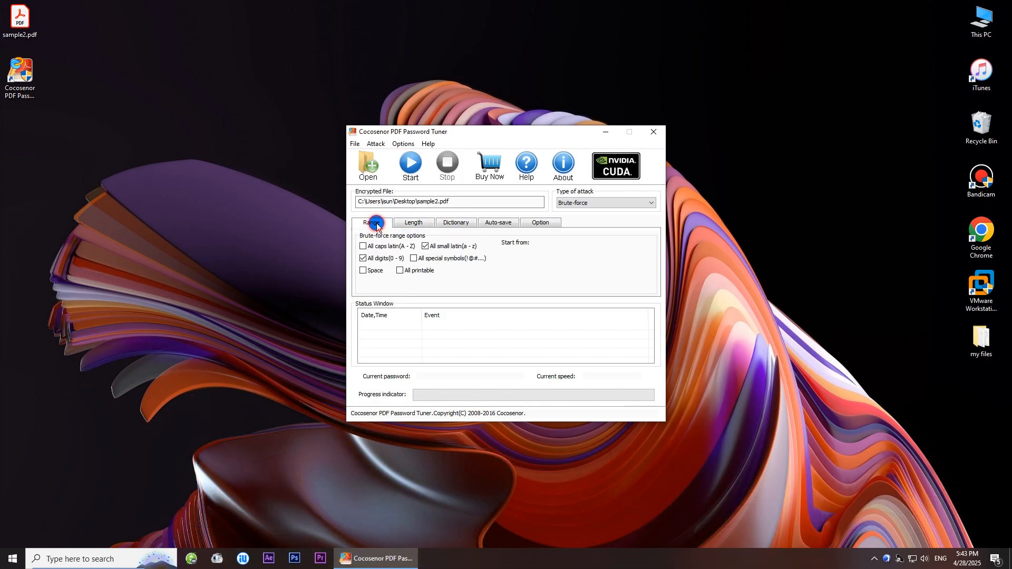
left_click(372, 222)
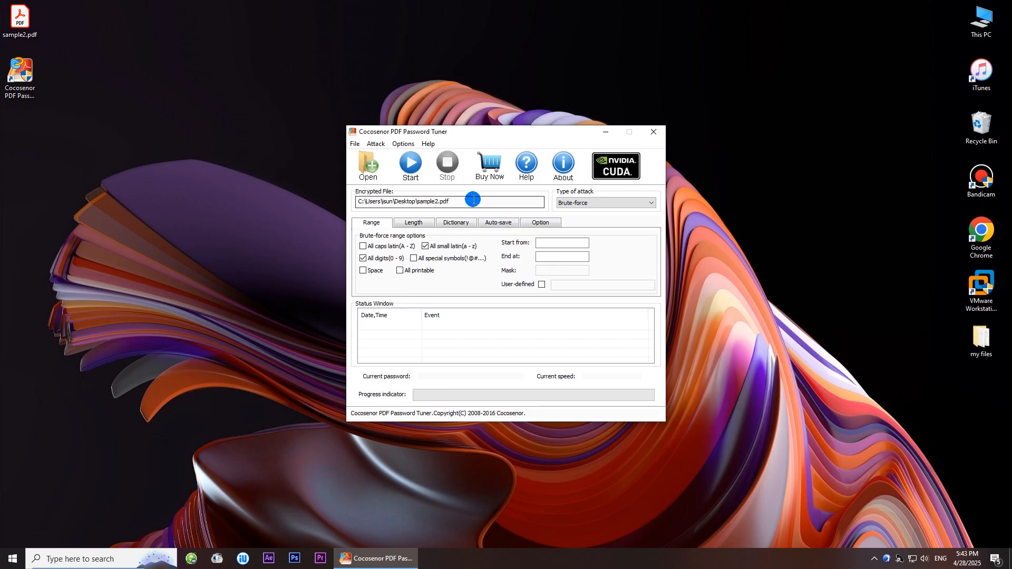
mouse_move(412, 168)
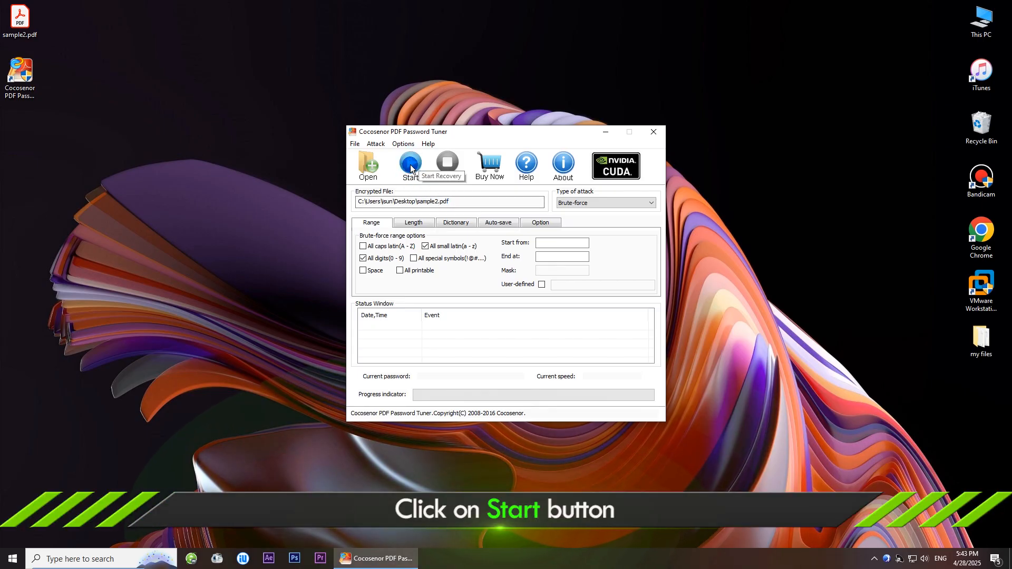
left_click(410, 162)
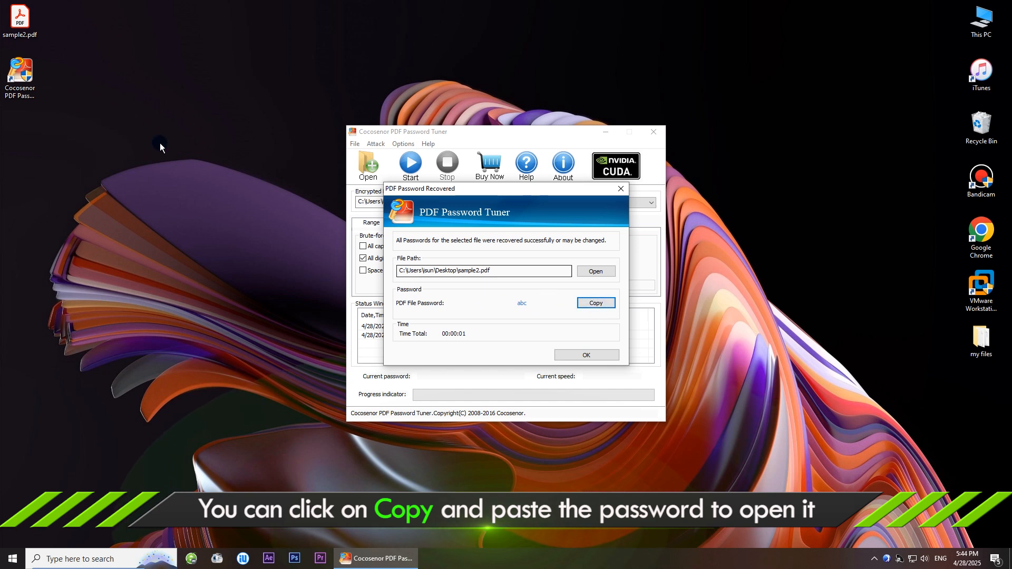
Unlock sample2.pdf in Adobe Acrobat with the recovered password, then dismiss the results dialog.
right_click(20, 23)
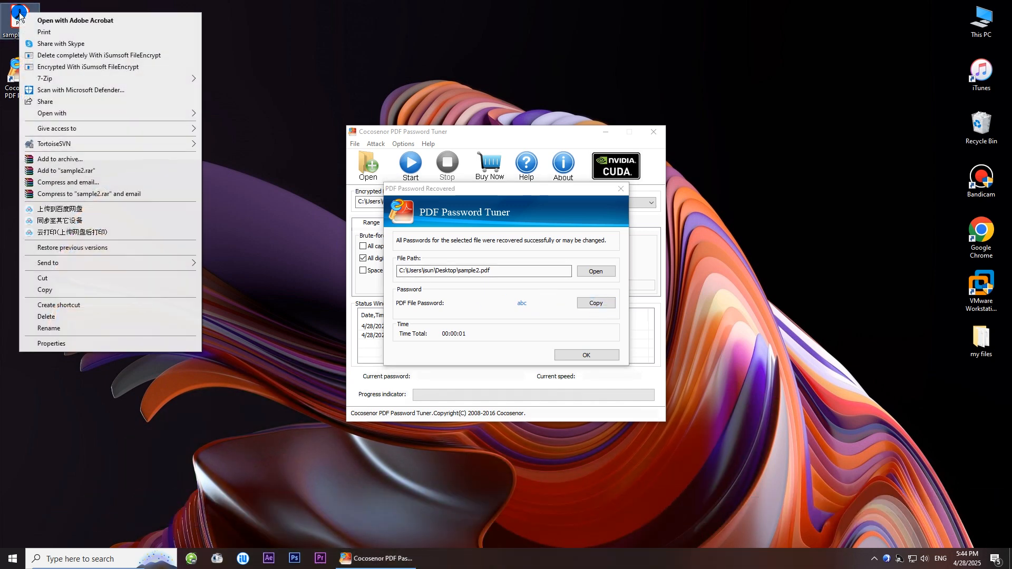
left_click(53, 114)
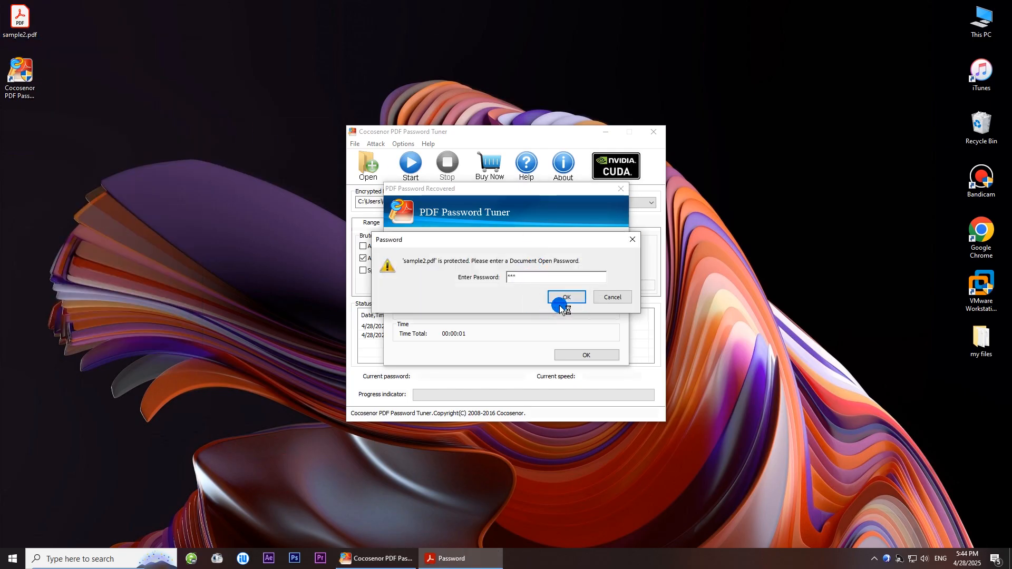
left_click(566, 297)
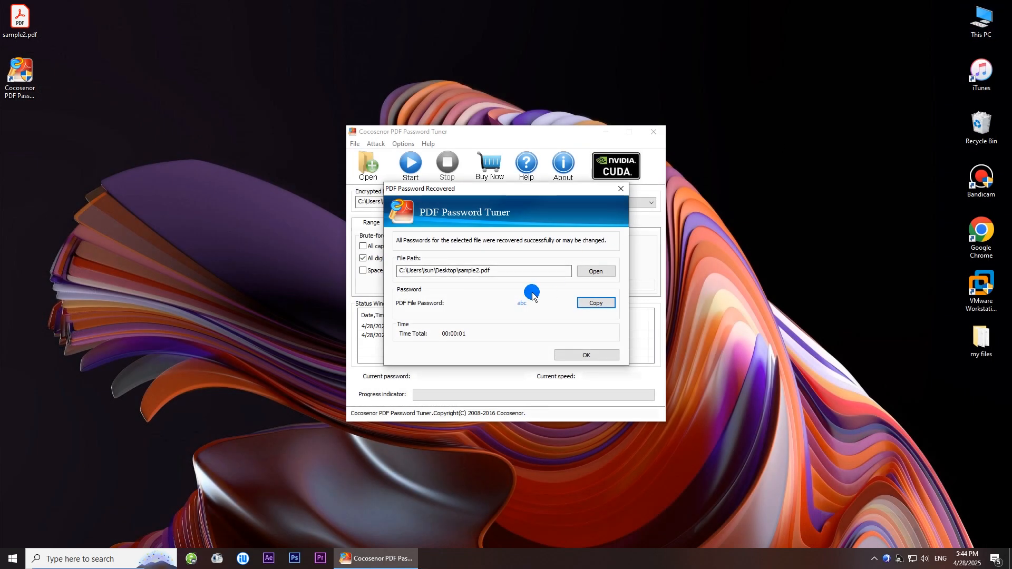
left_click(587, 354)
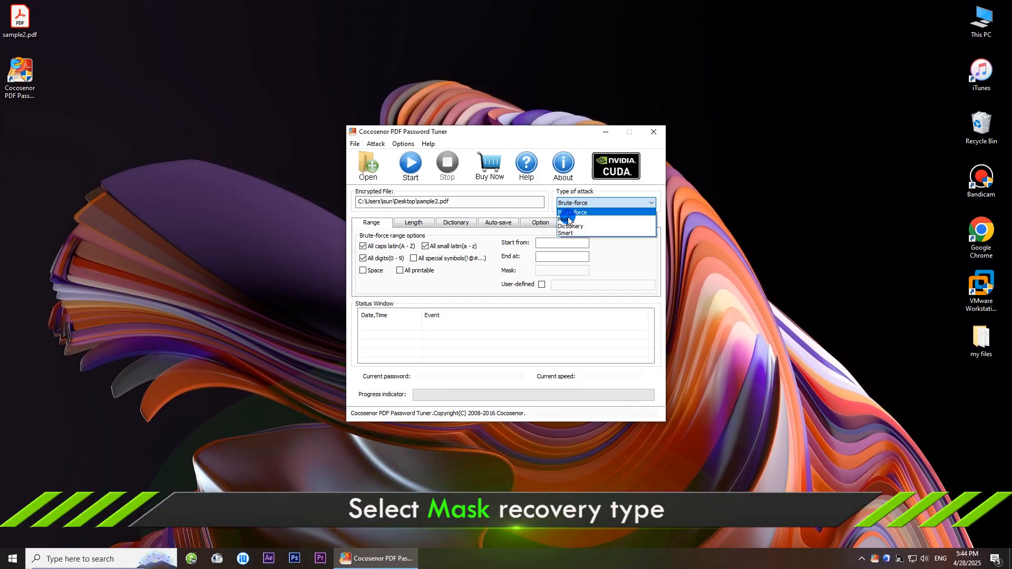
Switch to a Mask attack with the mask a?? on lowercase letters and digits.
left_click(568, 220)
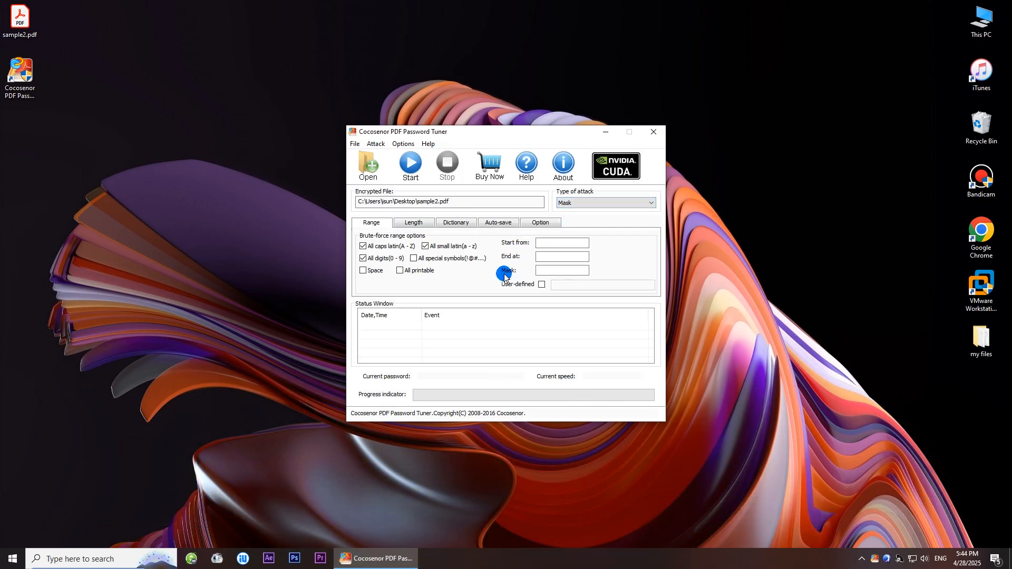
left_click(562, 270)
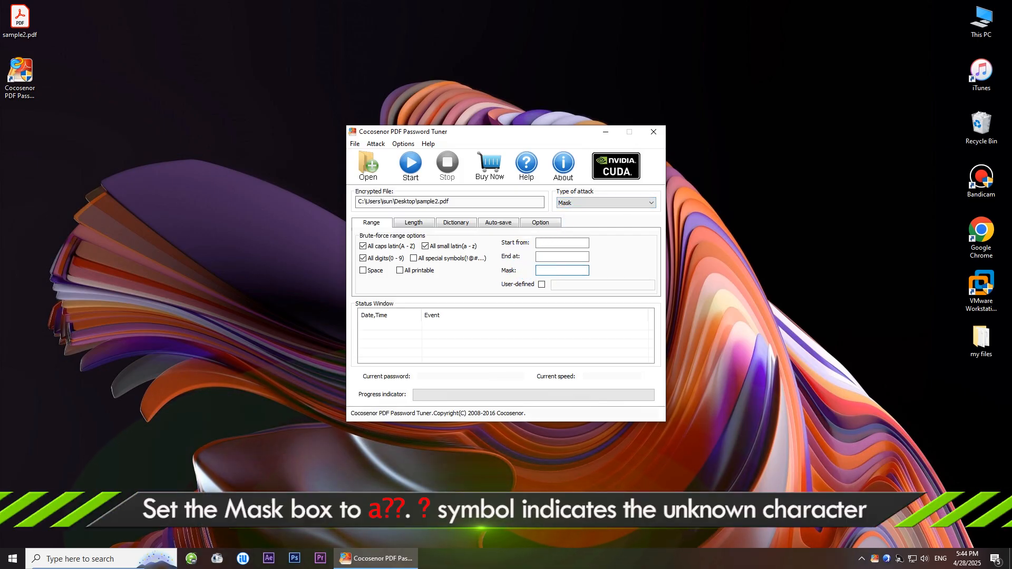
type("a??")
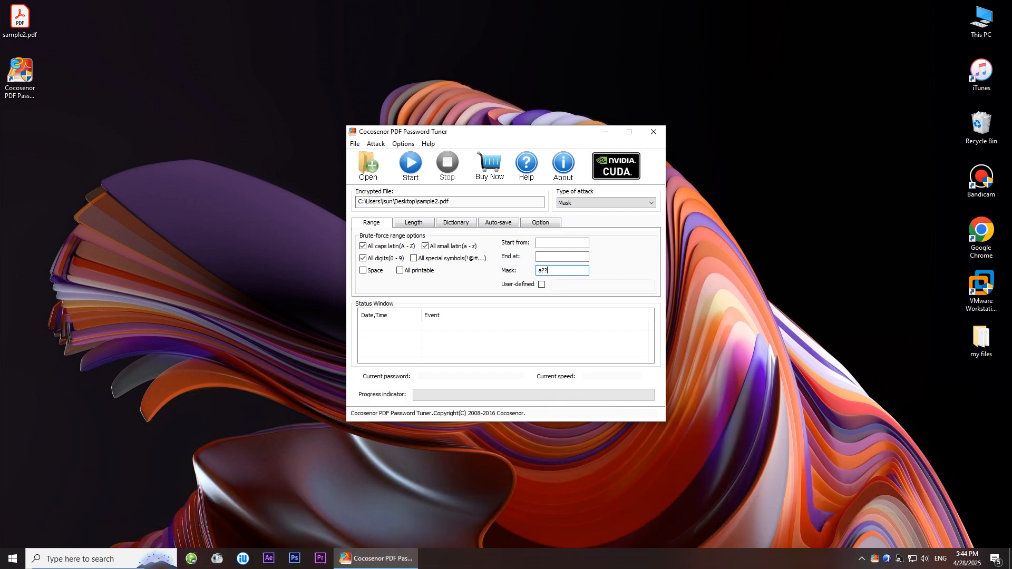
left_click(559, 272)
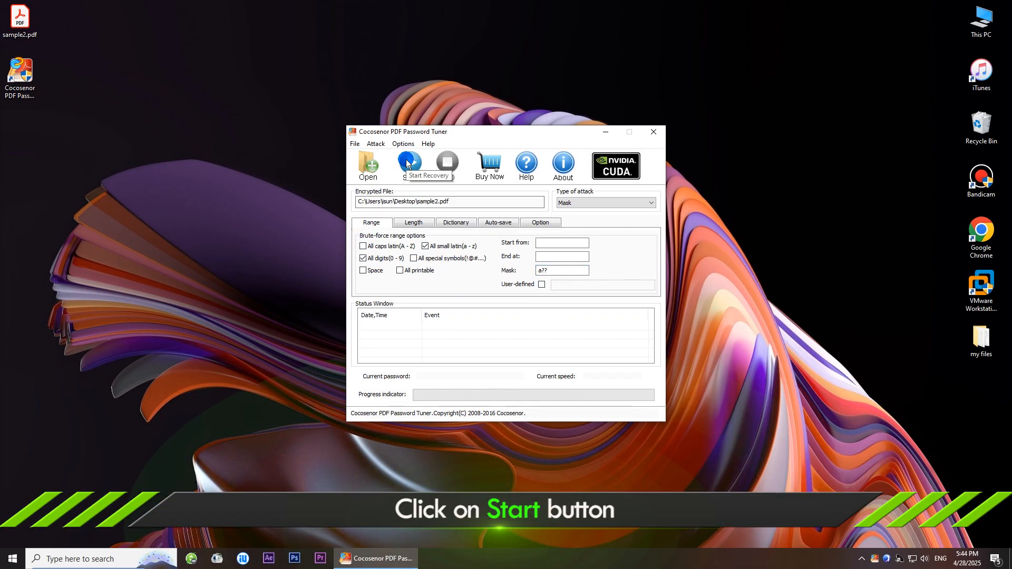
Run the mask attack, recovering abc, and dismiss the result report.
left_click(409, 163)
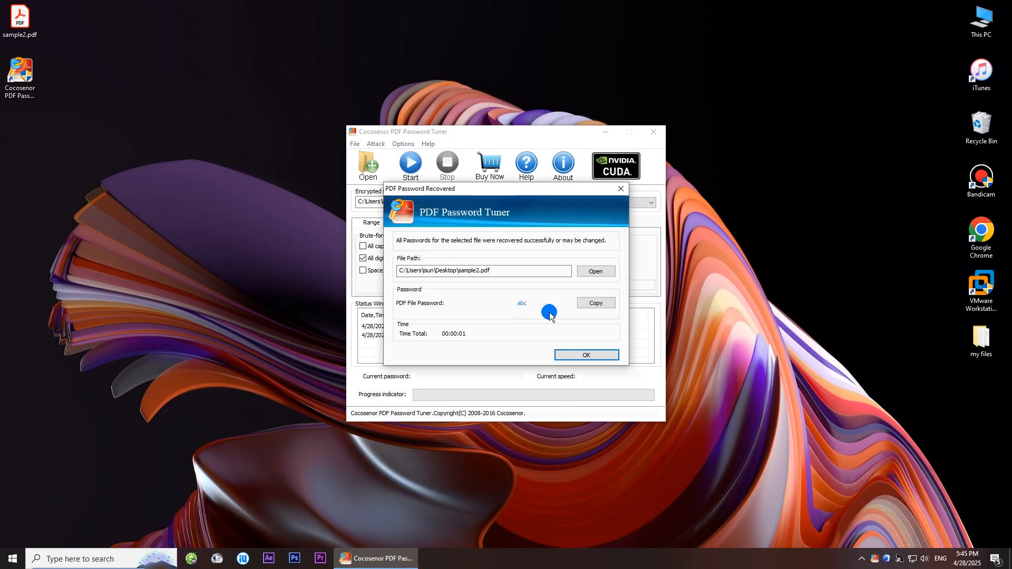
left_click(587, 354)
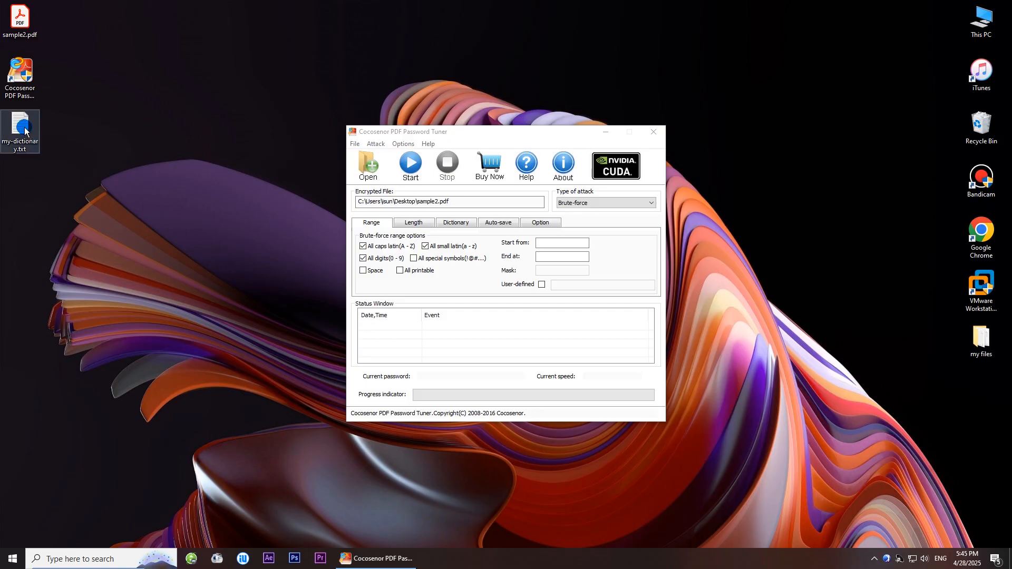
double_click(19, 124)
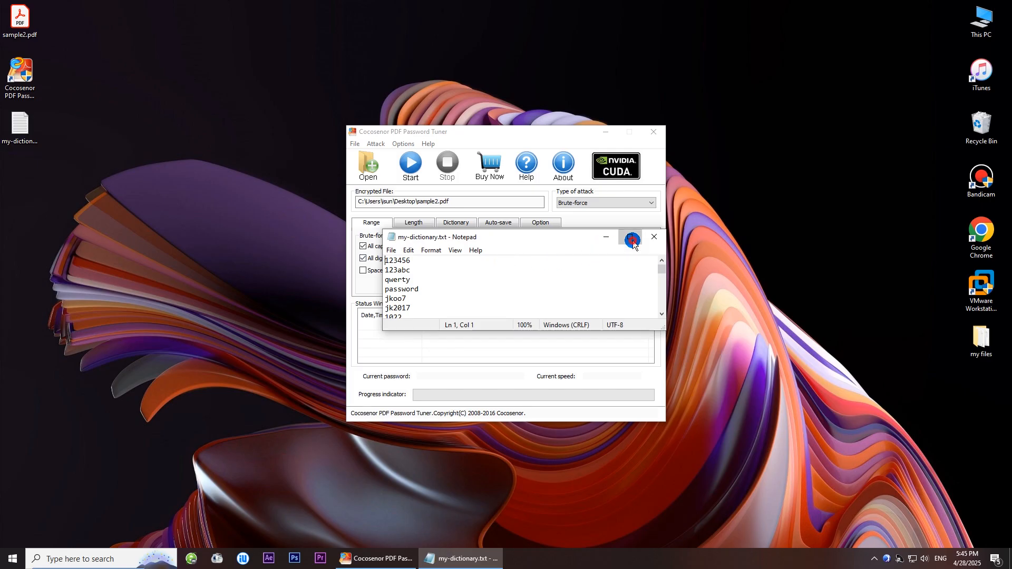
left_click(629, 236)
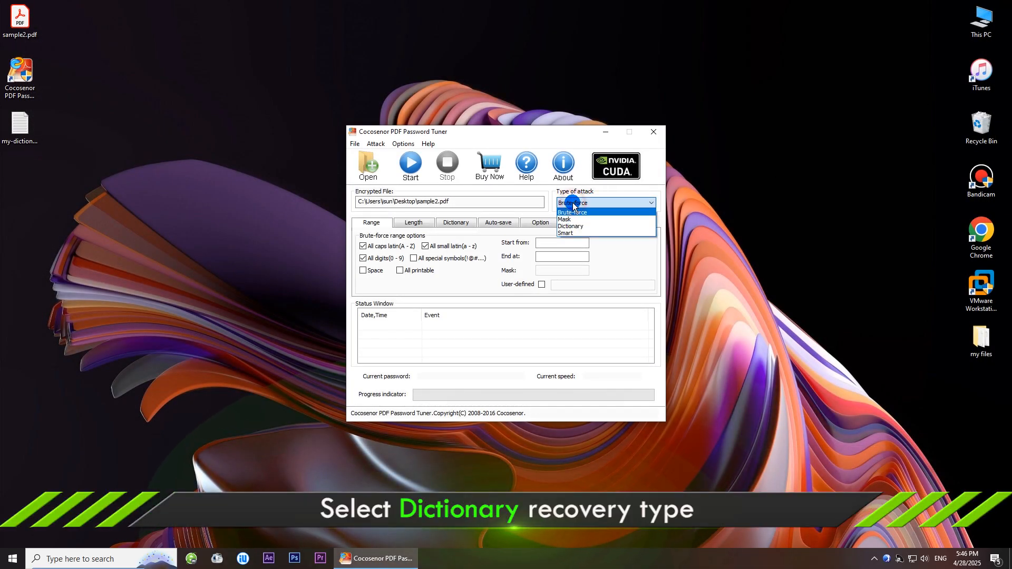
Choose the Dictionary attack type and show its dictionary options.
left_click(570, 226)
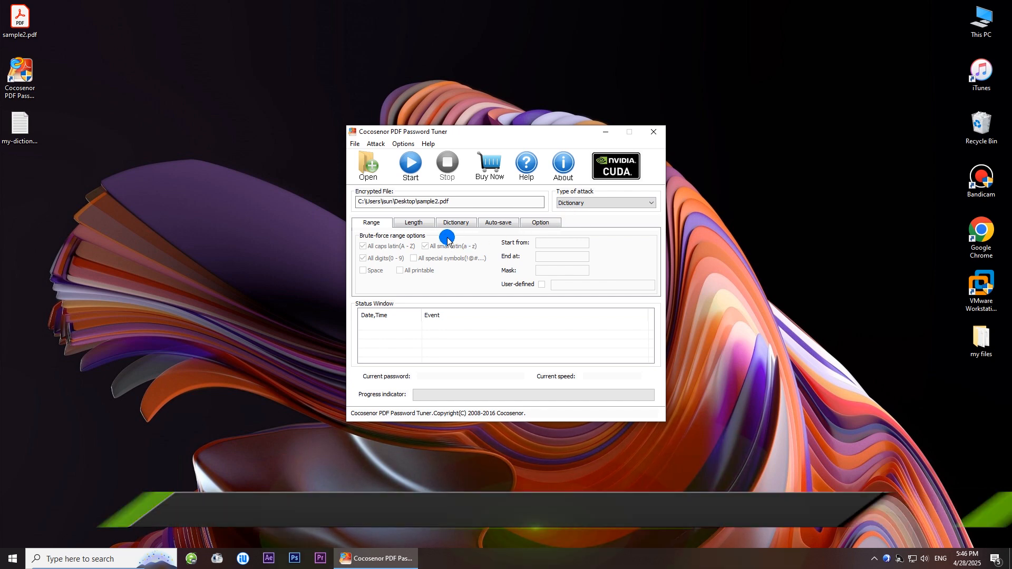
left_click(456, 222)
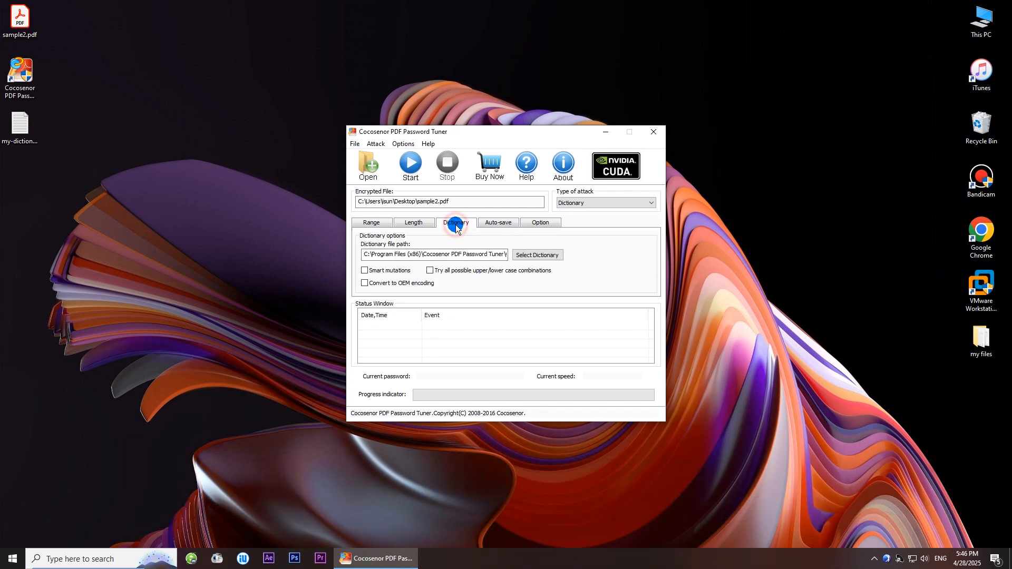
left_click(456, 222)
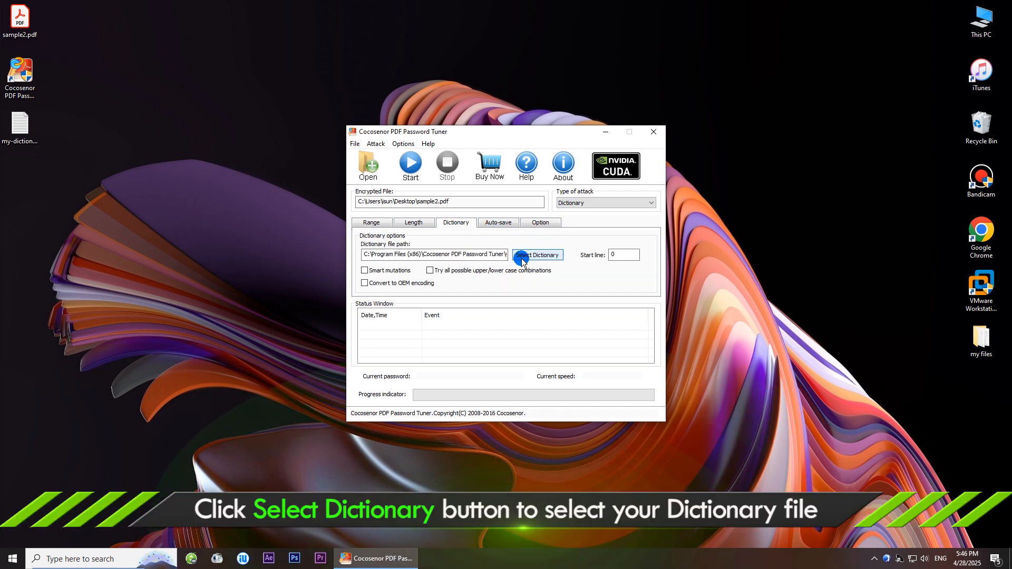
Load my-dictionary.txt from the Desktop as the wordlist.
left_click(537, 254)
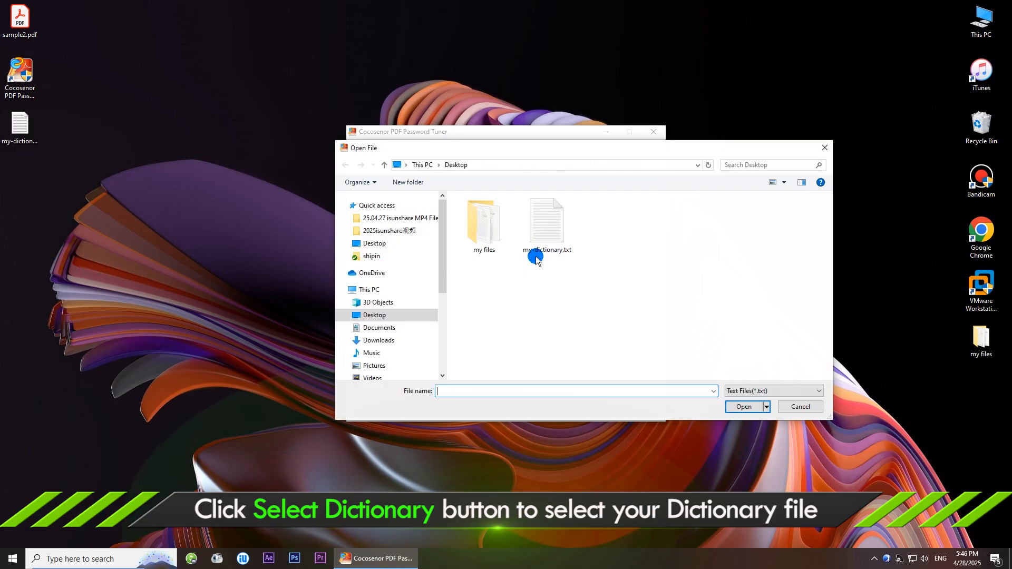
left_click(547, 219)
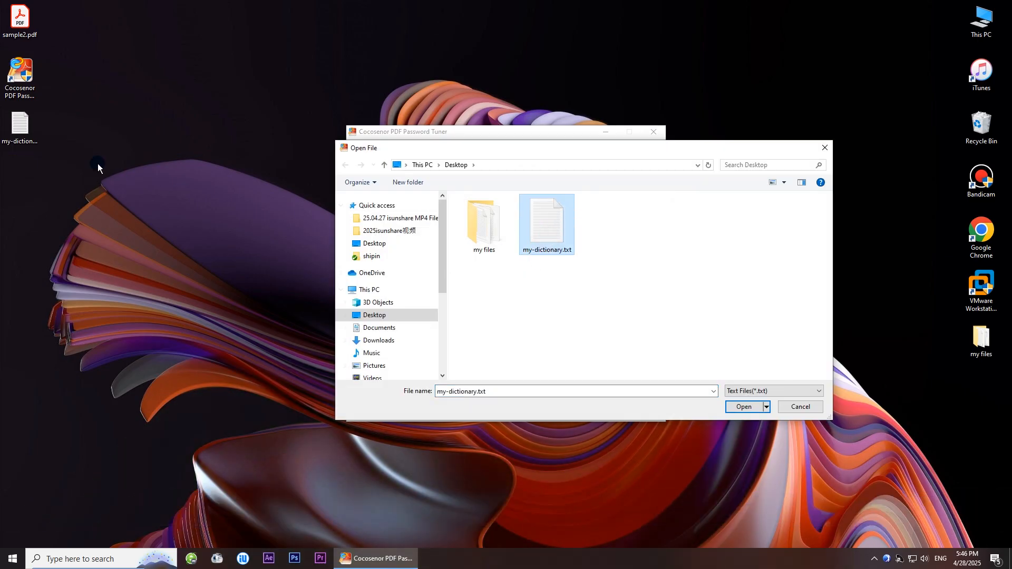
left_click(744, 407)
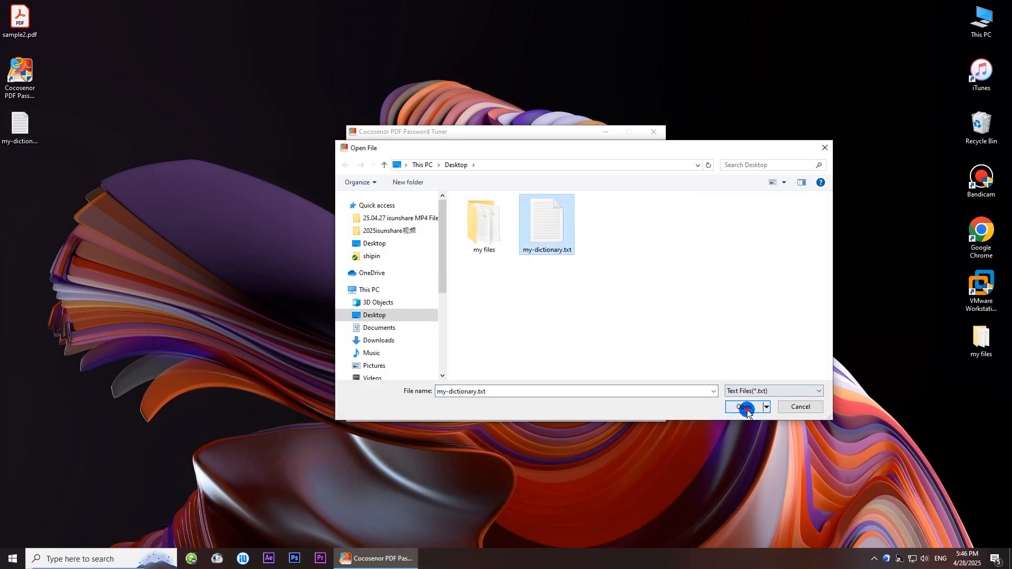
left_click(744, 407)
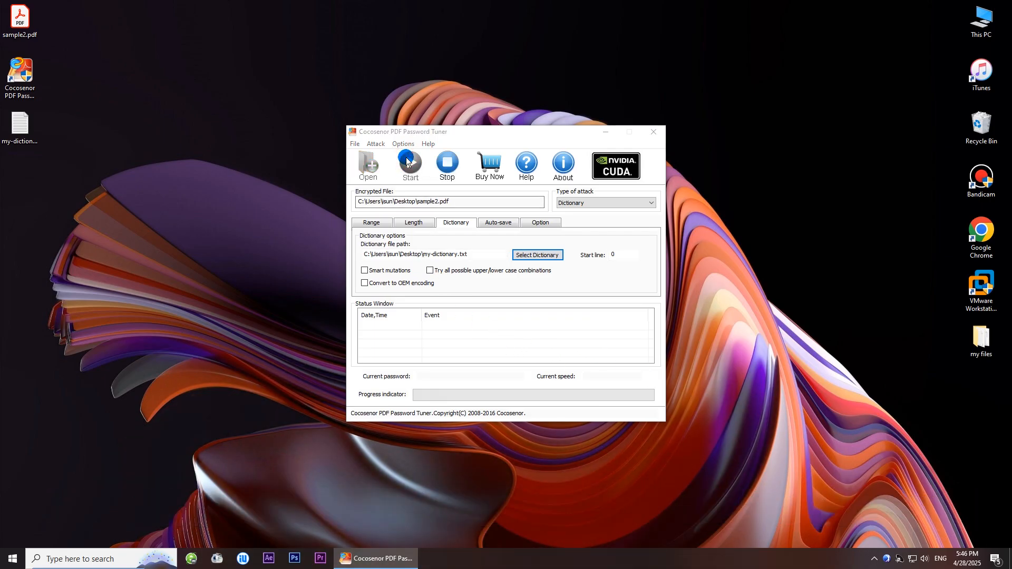
Run the dictionary attack, recovering abc, and close the result report.
left_click(410, 163)
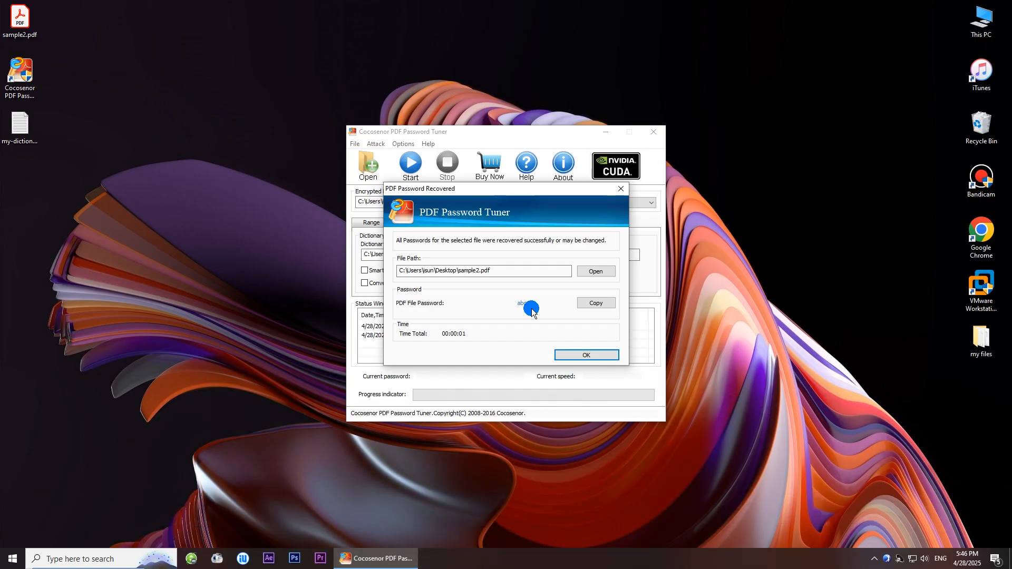
left_click(586, 355)
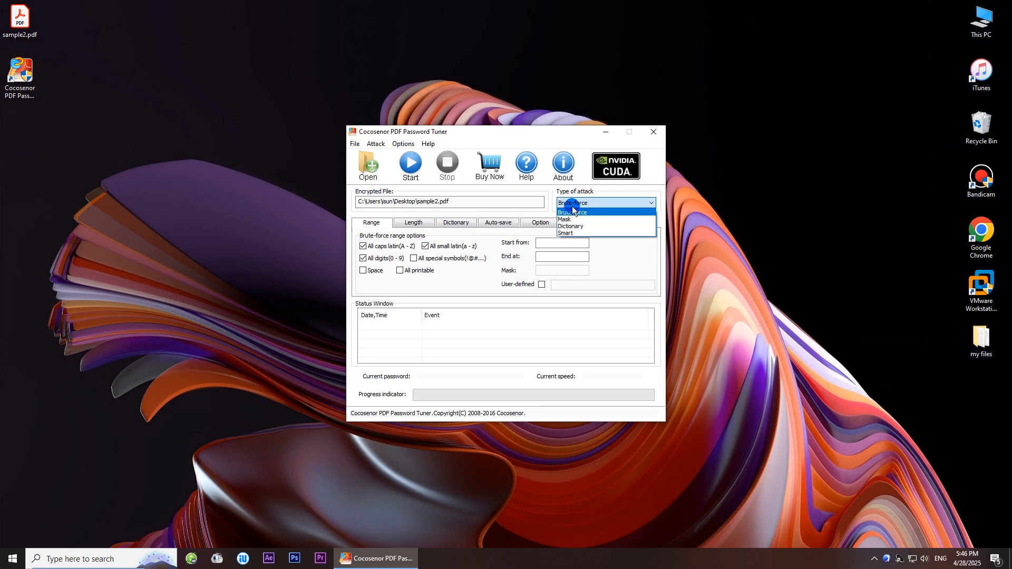
Choose the Smart attack type and start it running on sample2.pdf.
left_click(566, 233)
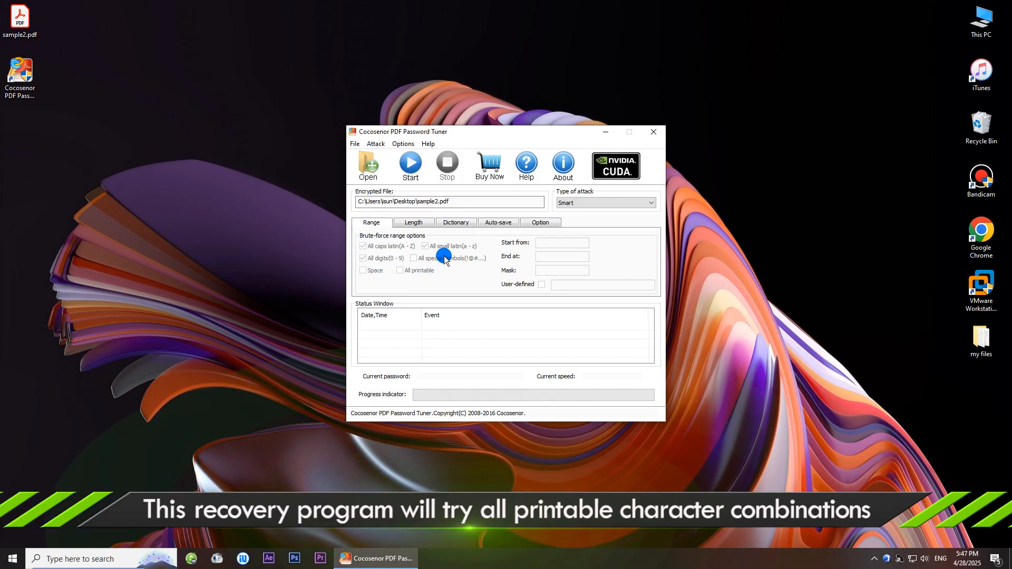
left_click(410, 163)
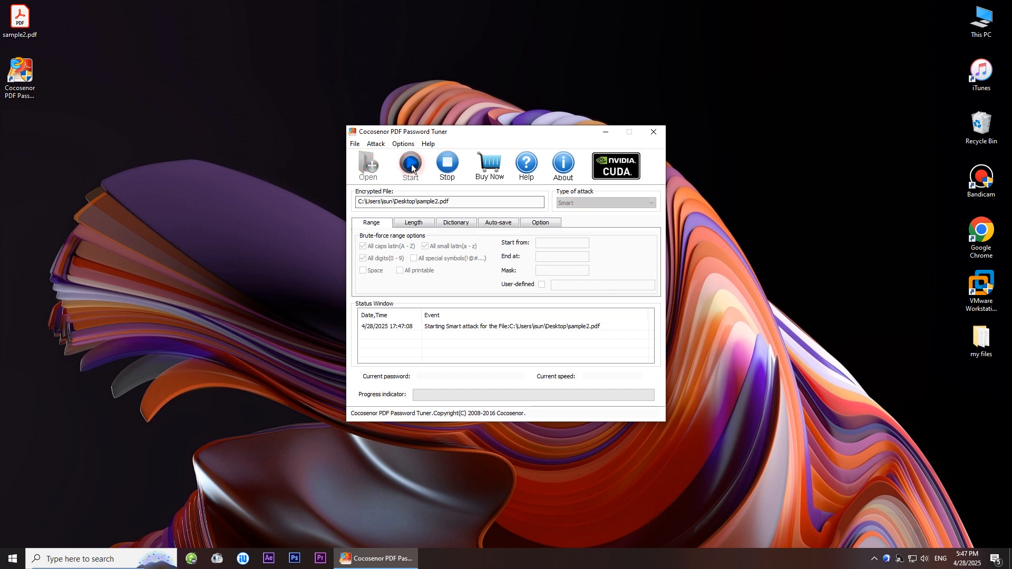
left_click(411, 162)
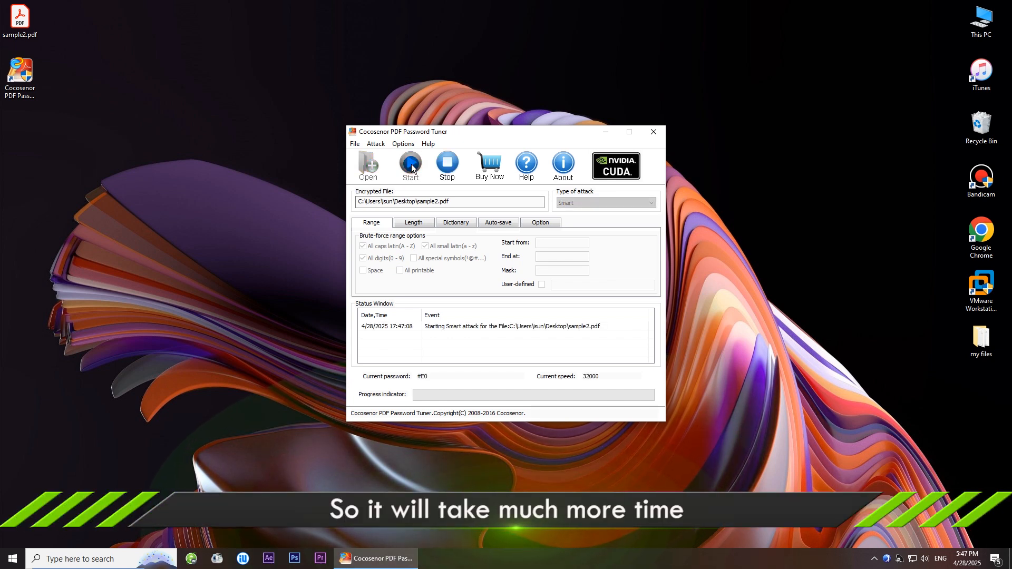